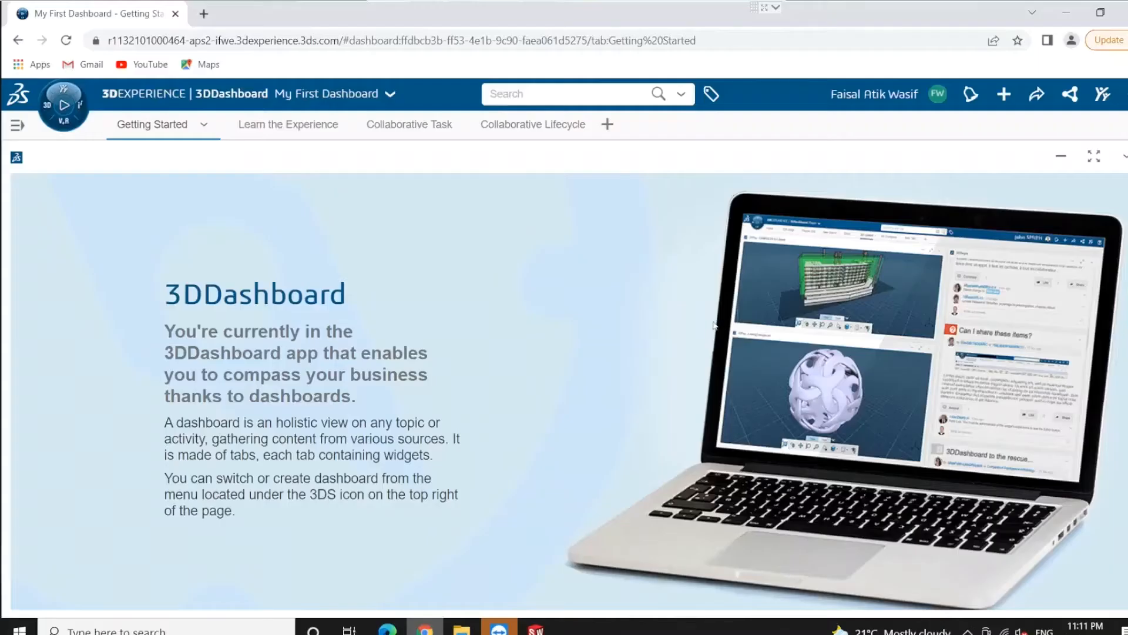
mouse_move(385, 356)
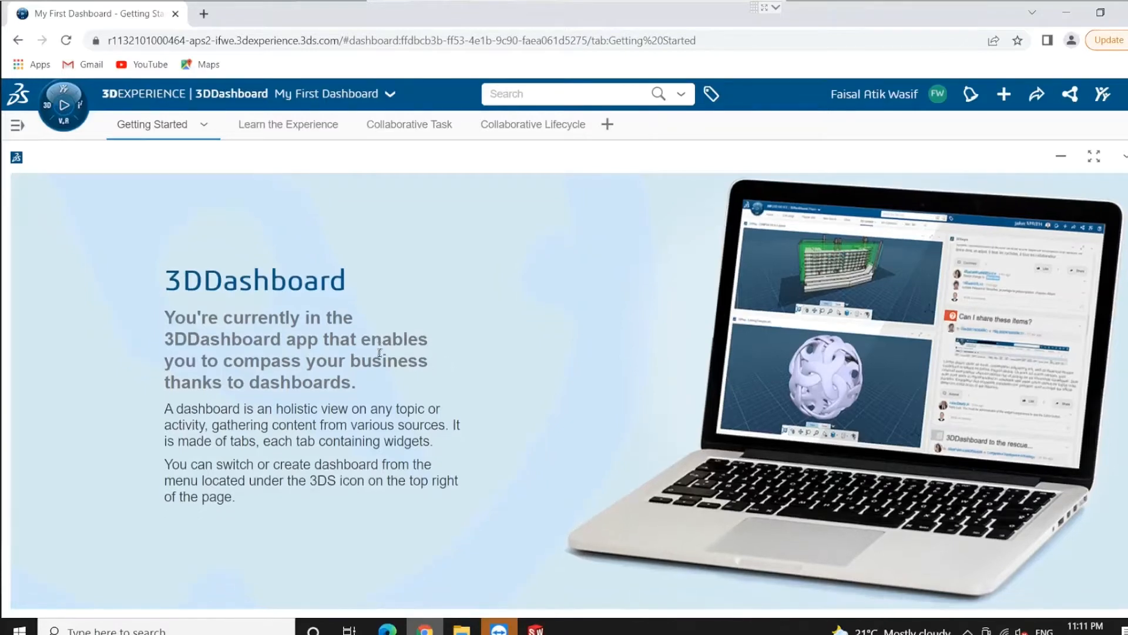
- Review the Collaborative Task board, then the Universal Joint assembly's In Work lifecycle
scroll("down", 3)
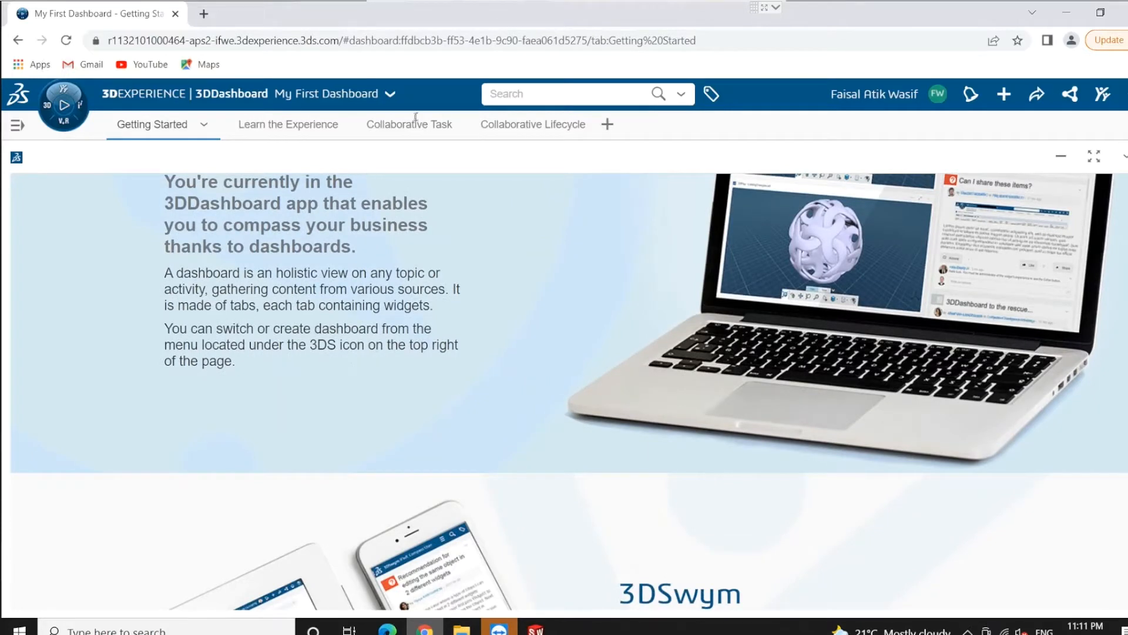
left_click(409, 124)
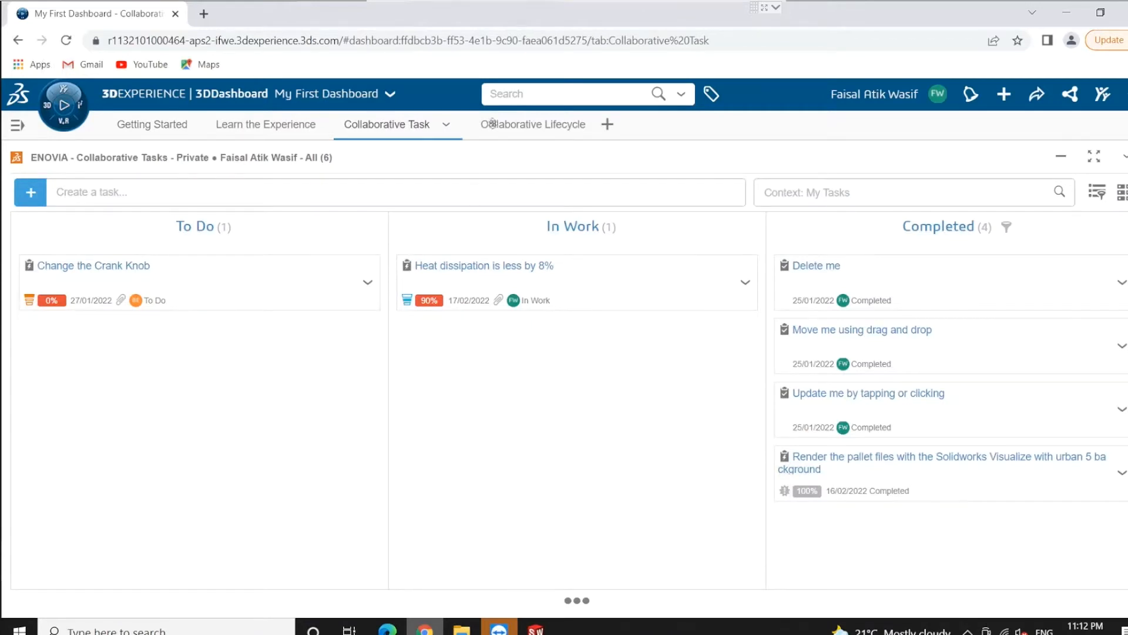
left_click(532, 124)
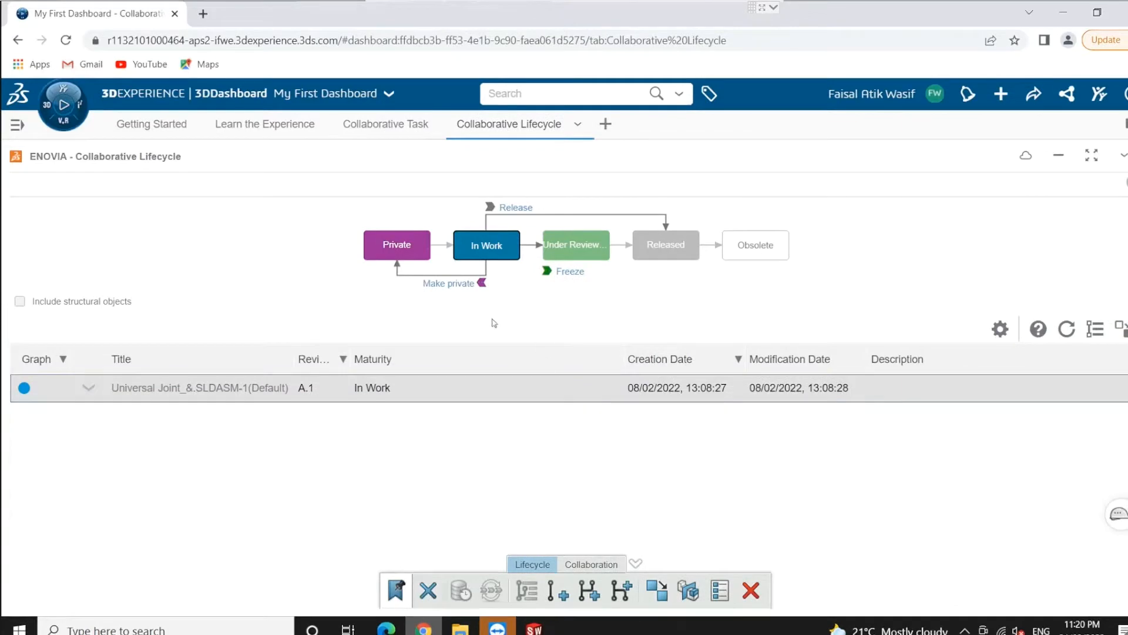
mouse_move(471, 257)
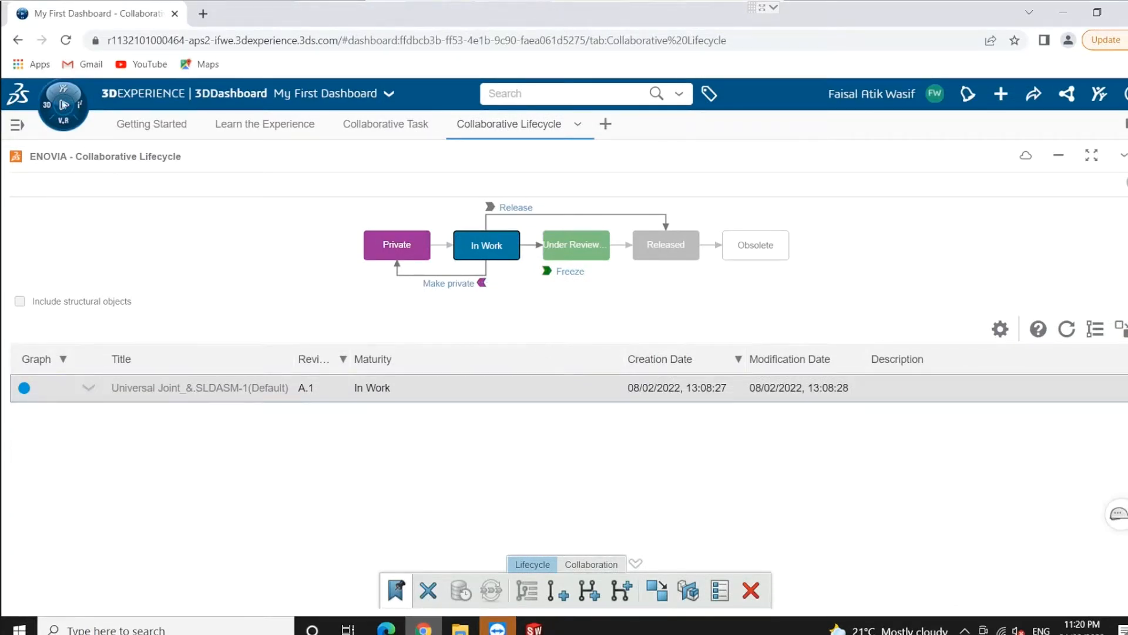
- Launch 3DEXPERIENCE SOLIDWORKS Premium from the compass's My Roles list
left_click(63, 106)
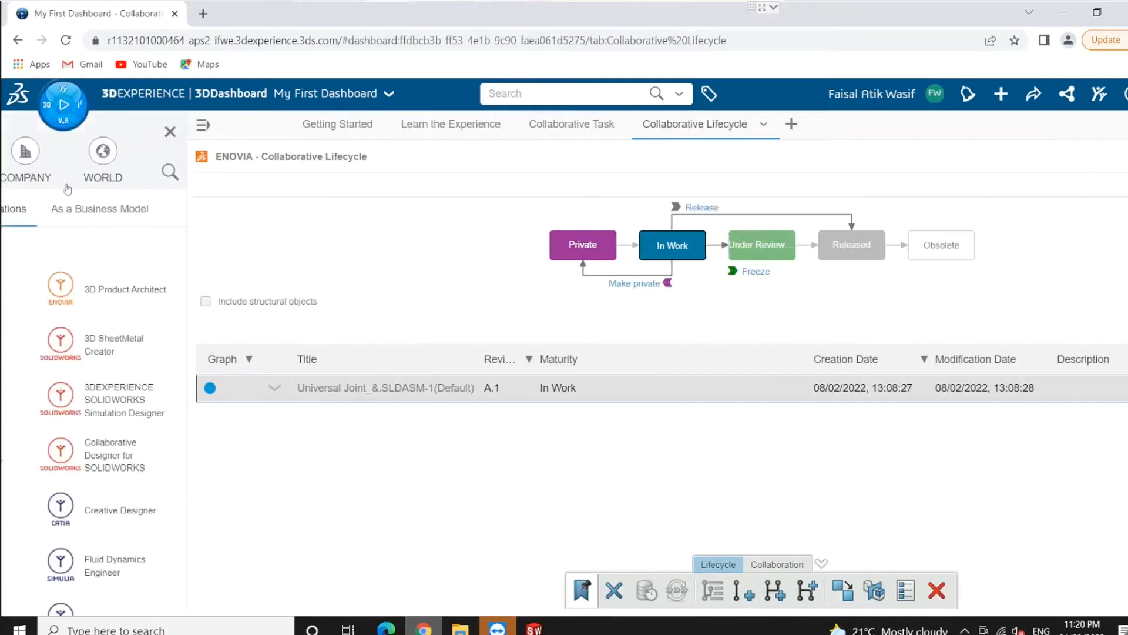
left_click(84, 151)
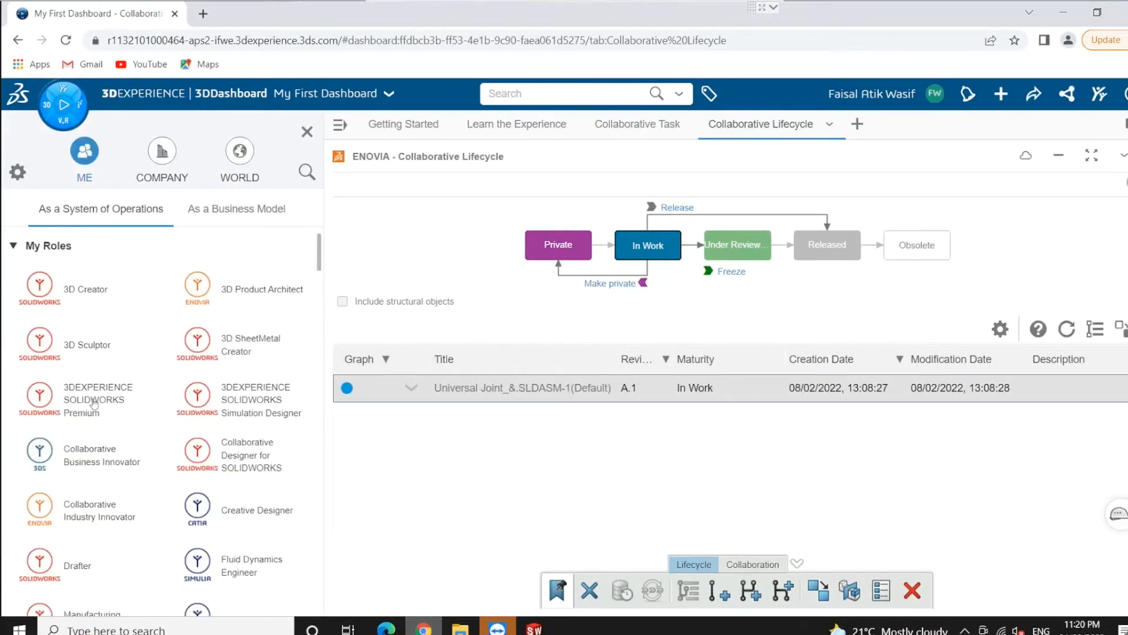
left_click(97, 400)
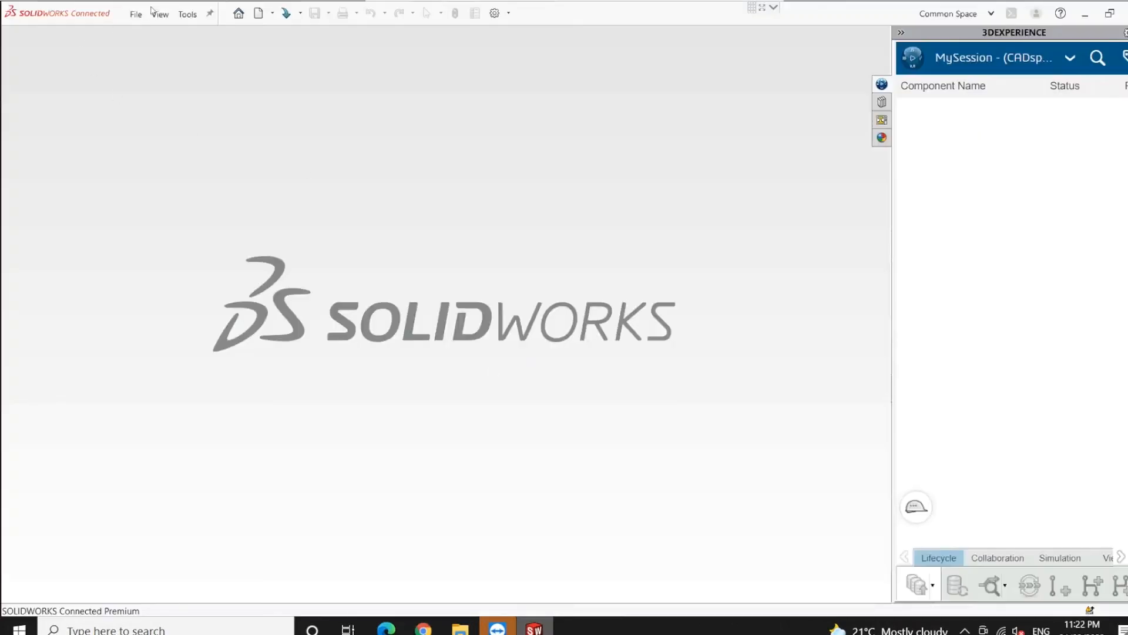
- Create Part1 with a front-plane rectangle sketch extruded 10 mm into a block
left_click(257, 12)
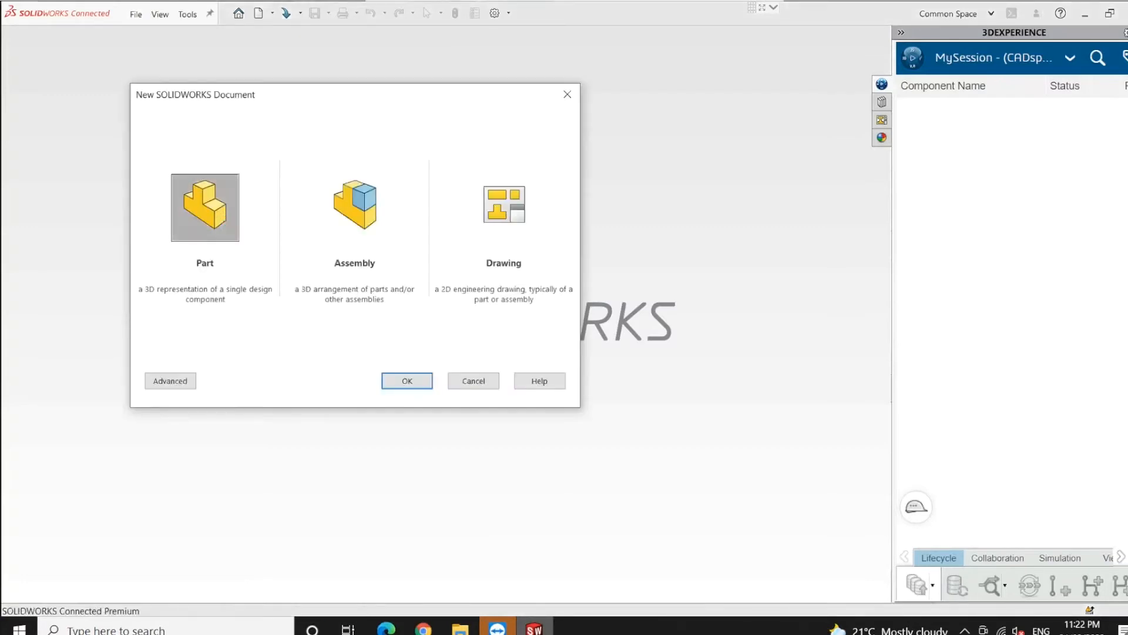
left_click(406, 381)
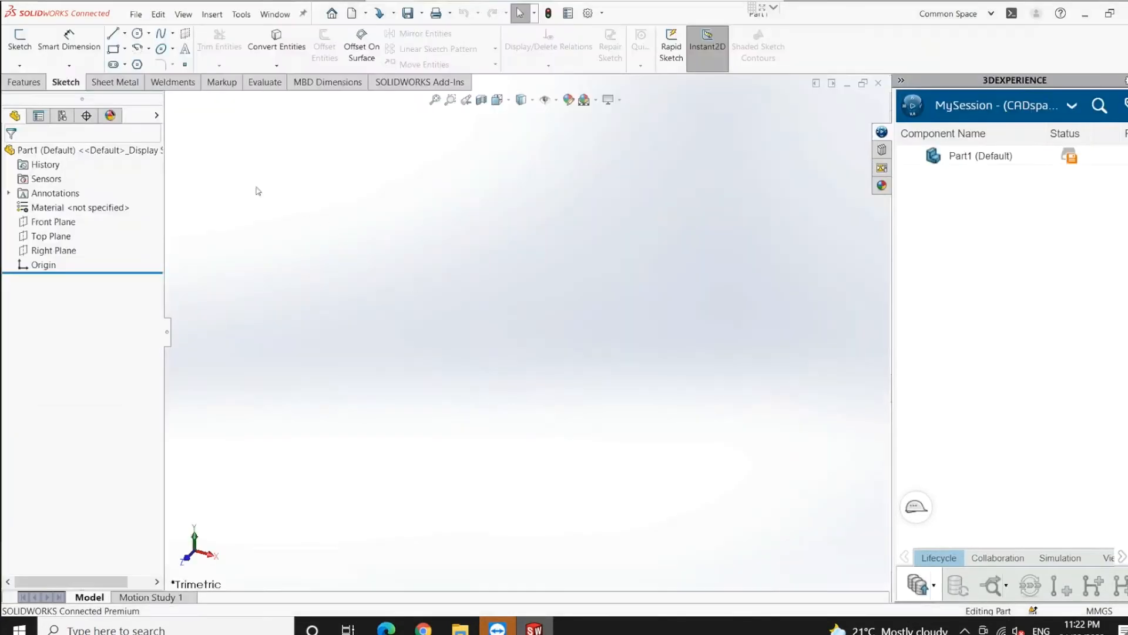
left_click(19, 41)
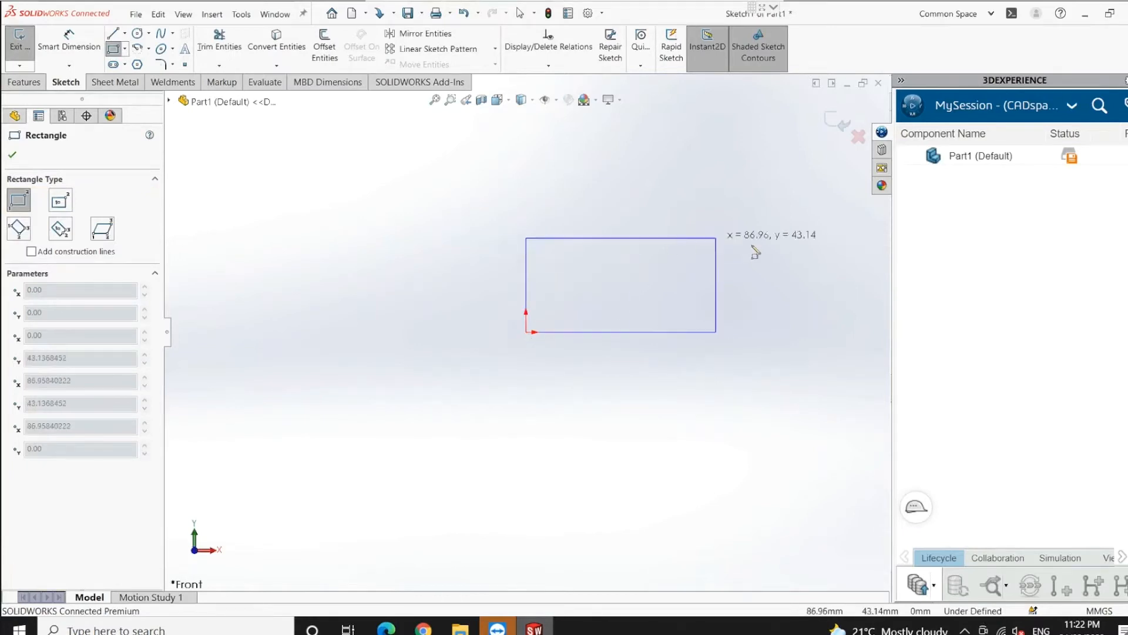
right_click(621, 284)
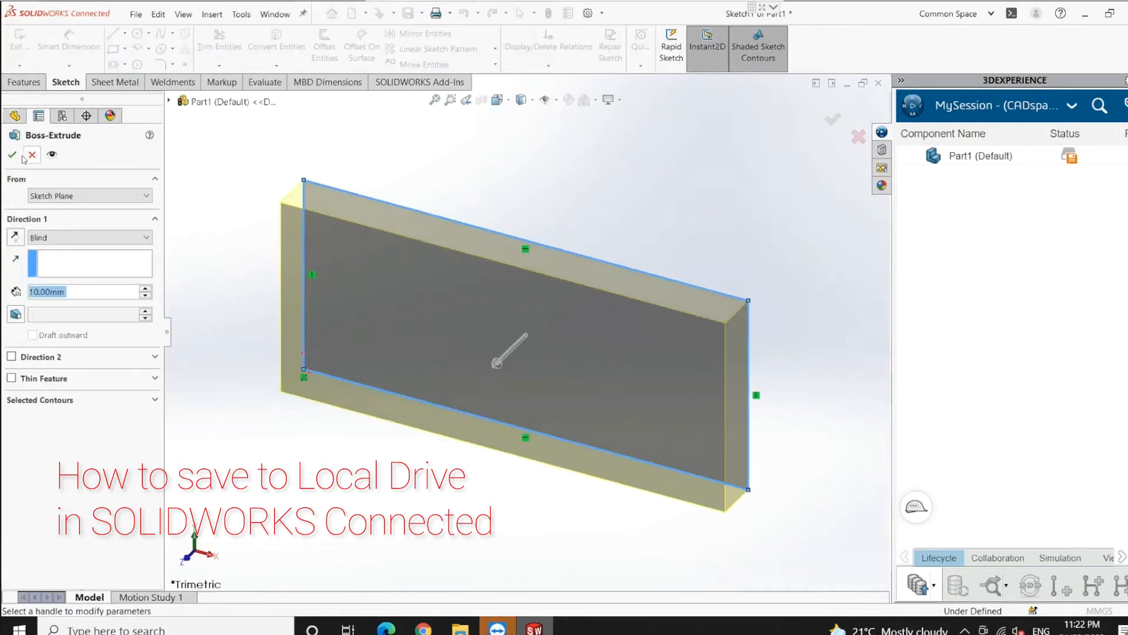
left_click(12, 155)
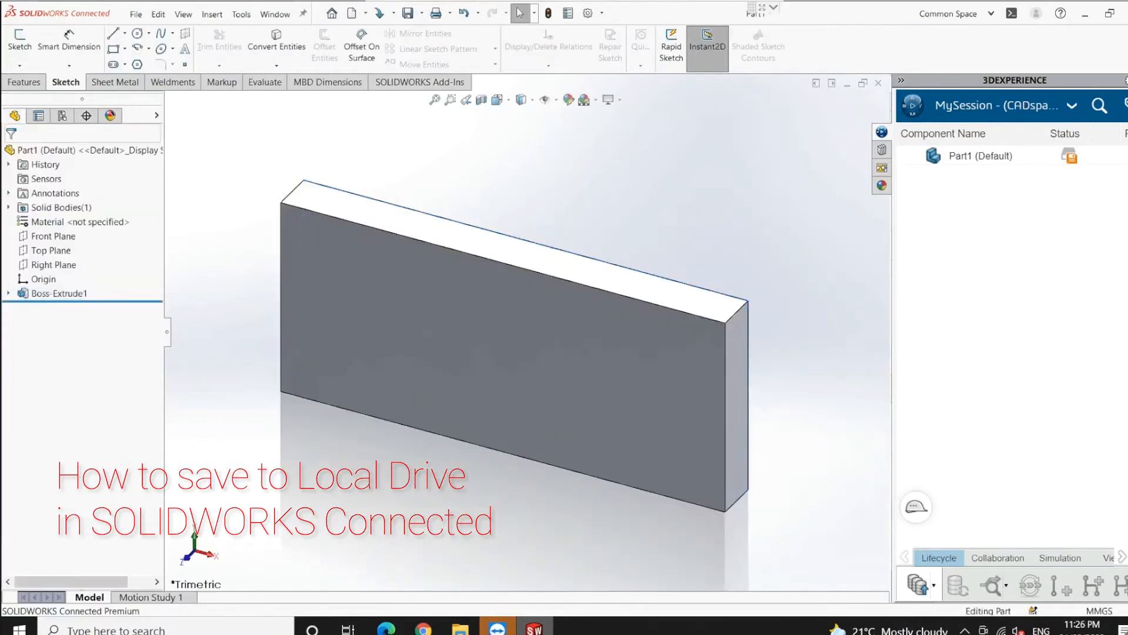
- Save the block part as PR.SLDPRT in D:\DRD PROJECT
left_click(135, 14)
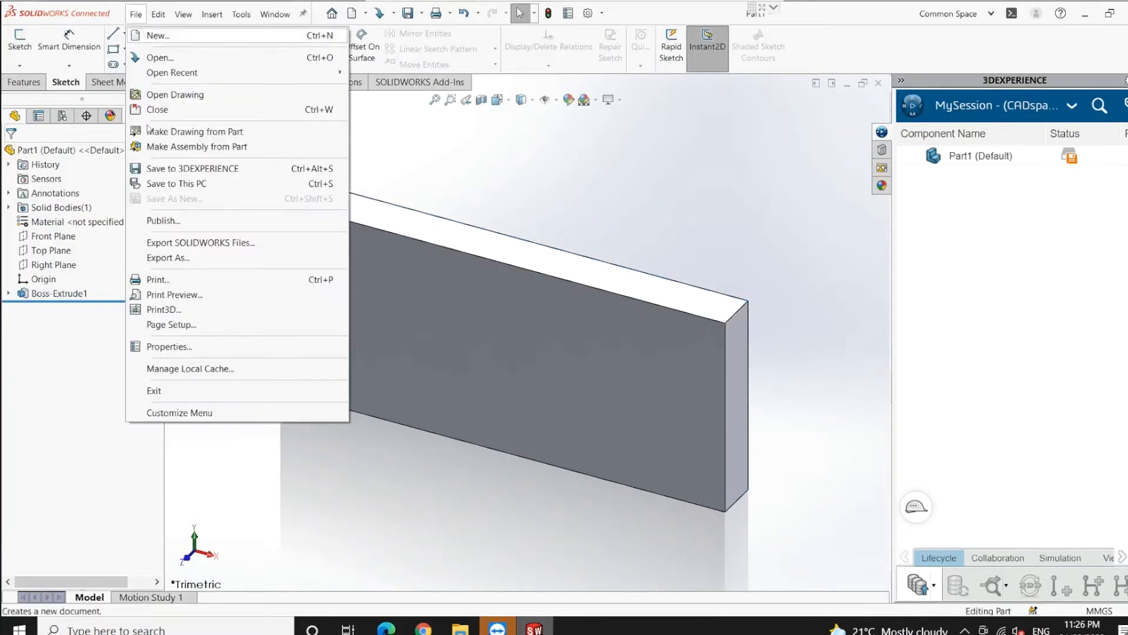
left_click(177, 184)
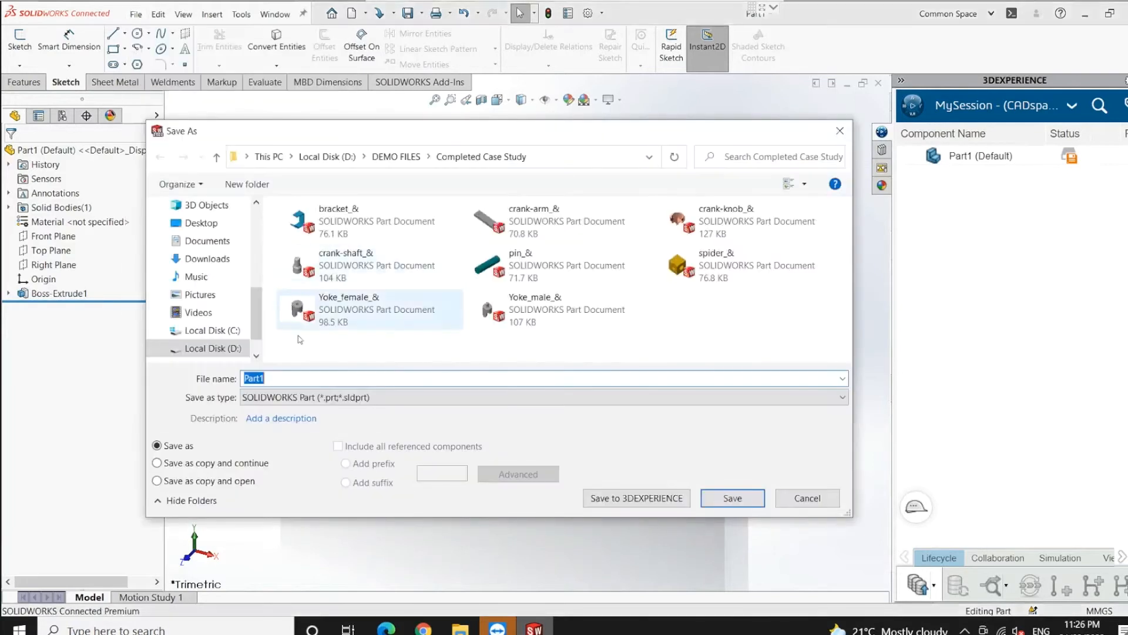
left_click(327, 157)
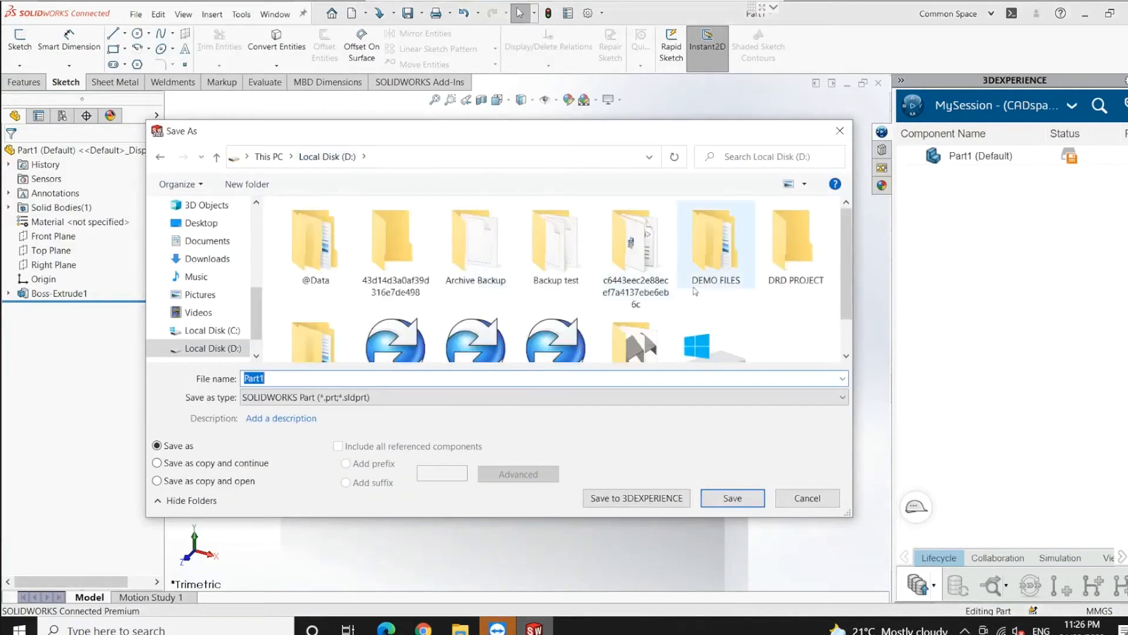
double_click(795, 241)
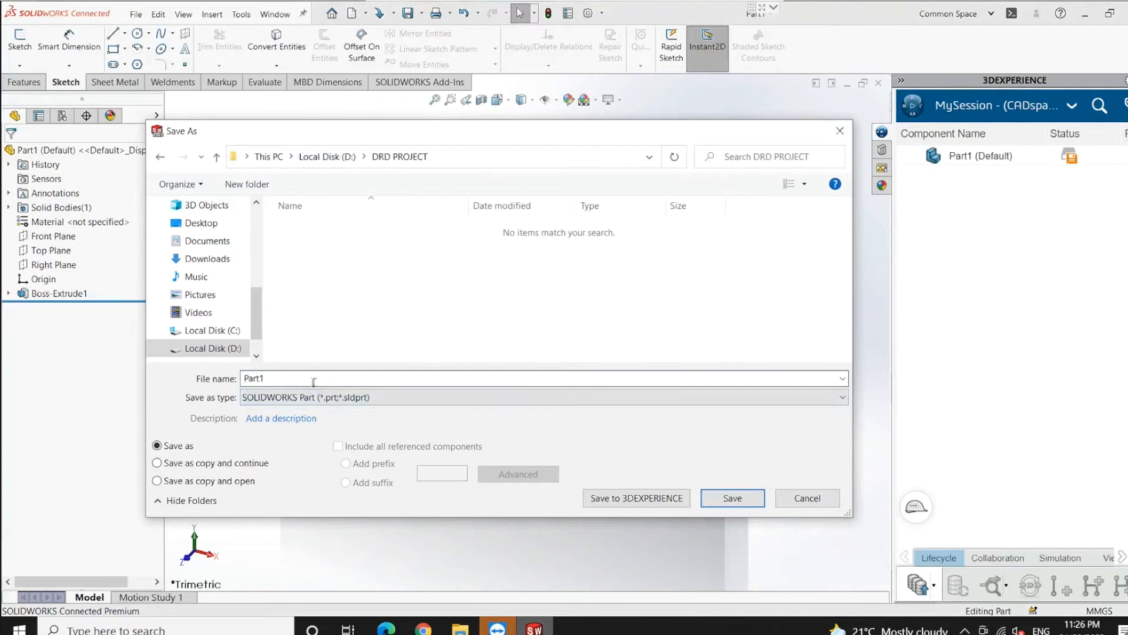
type("PR")
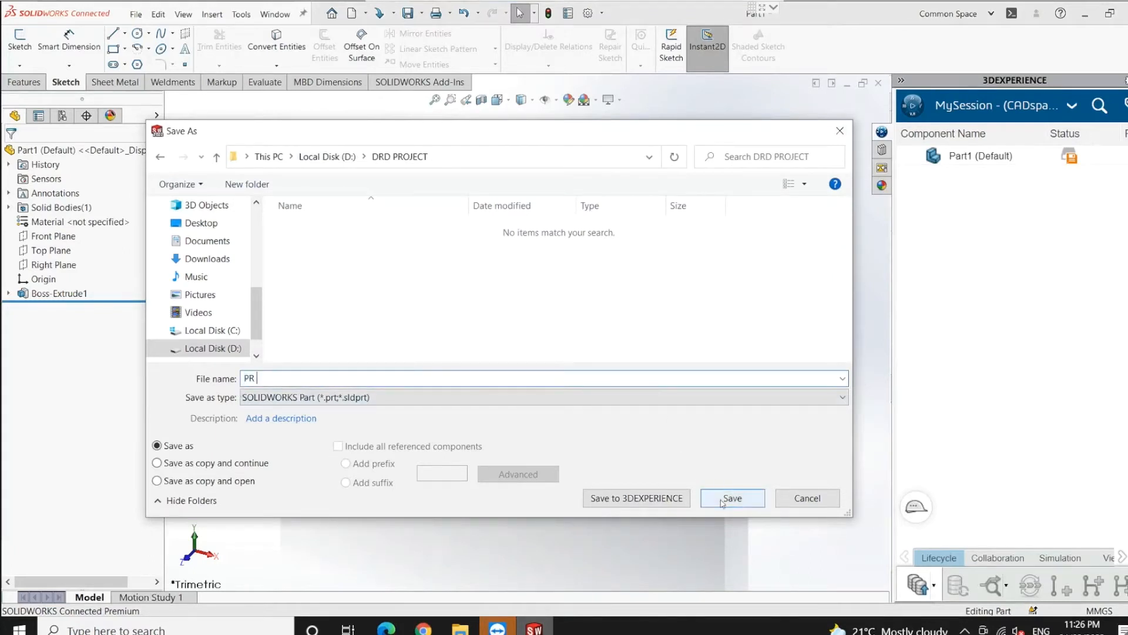
left_click(732, 498)
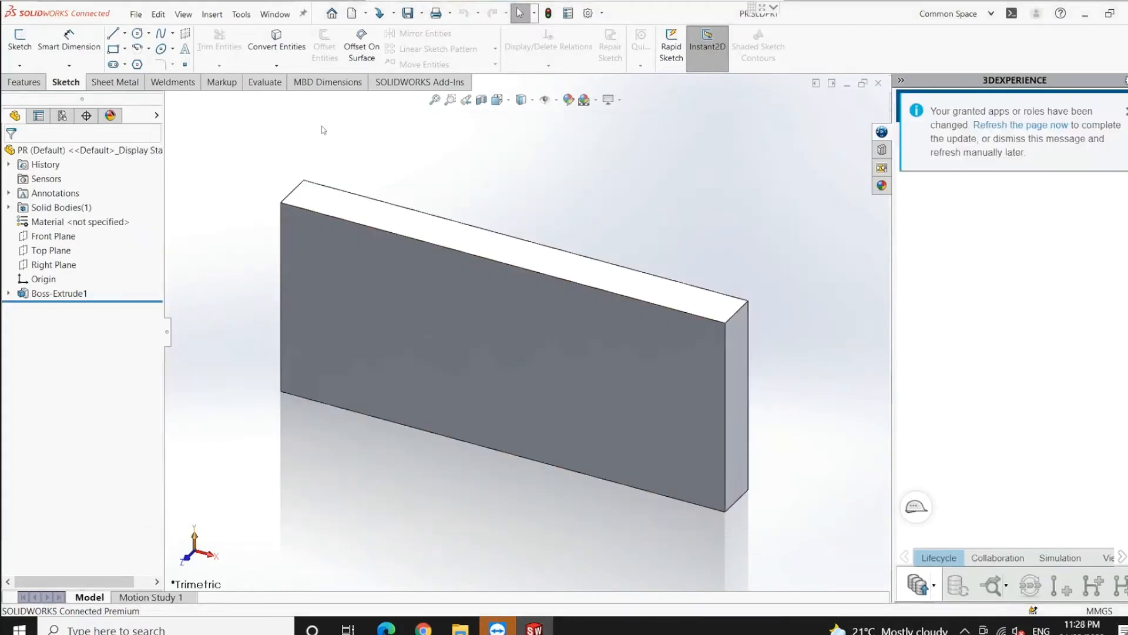
- Reopen PR.SLDPRT from the D:\DRD PROJECT folder
left_click(135, 13)
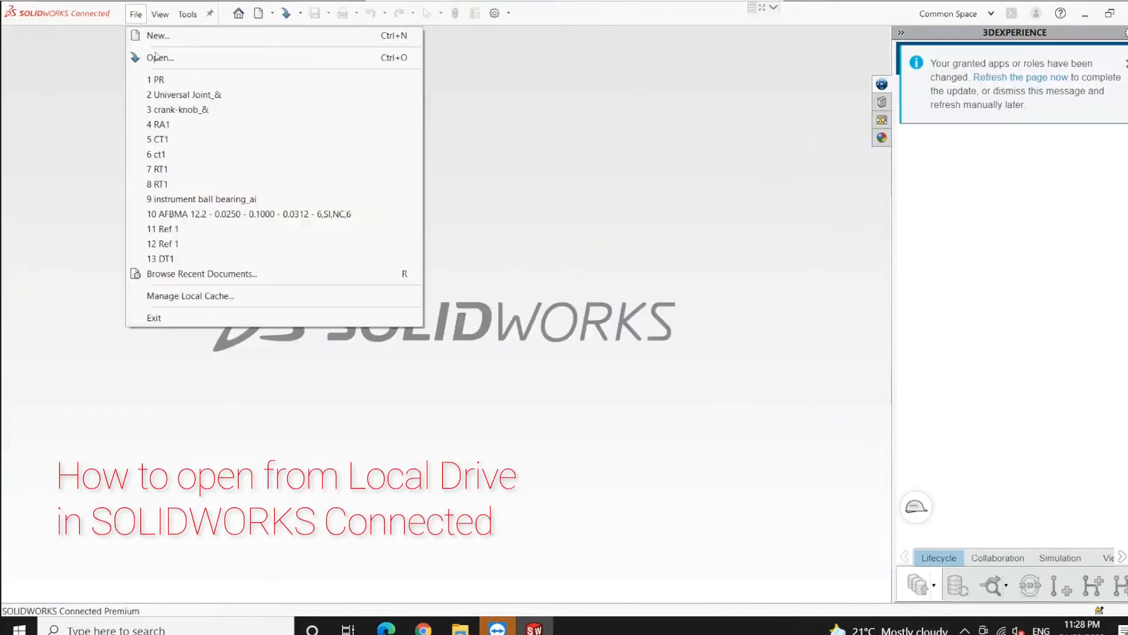
left_click(160, 57)
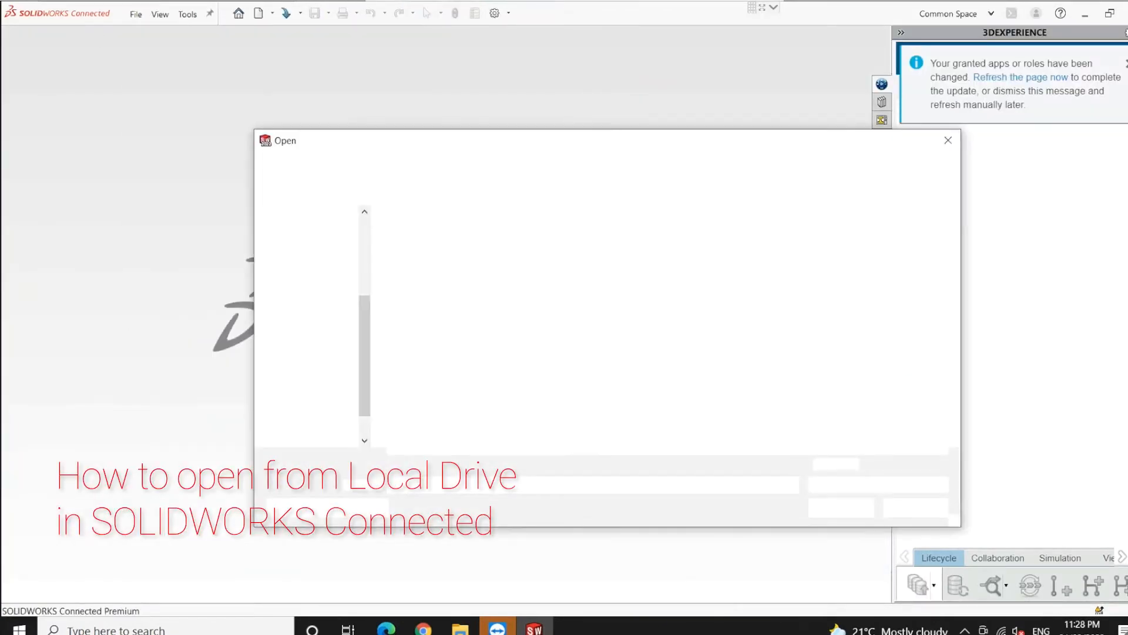
left_click(949, 139)
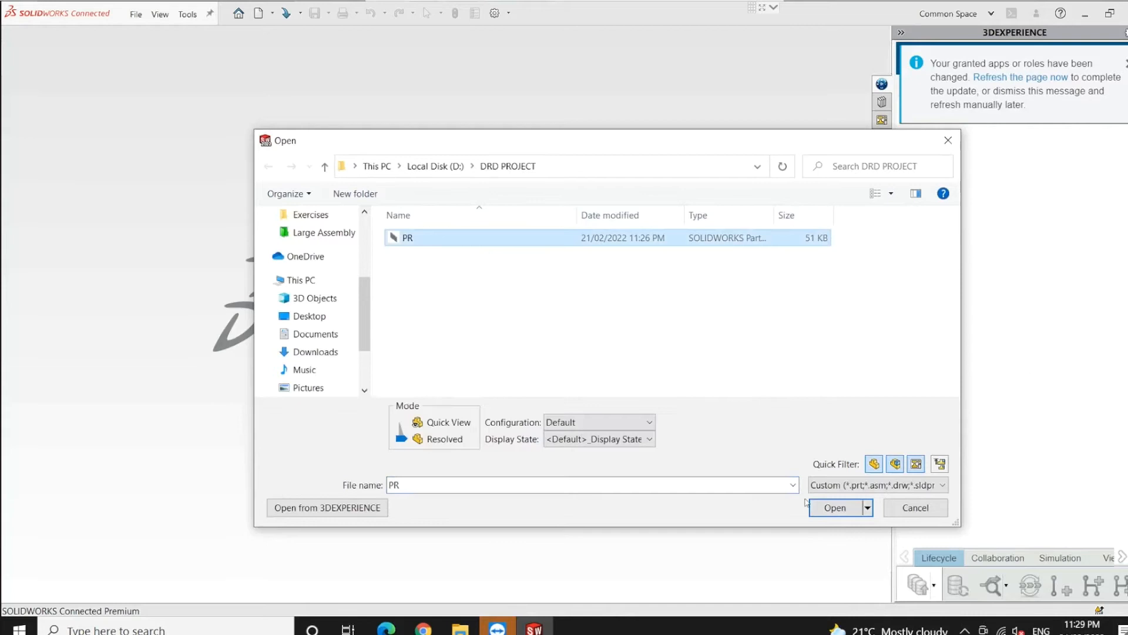
left_click(835, 507)
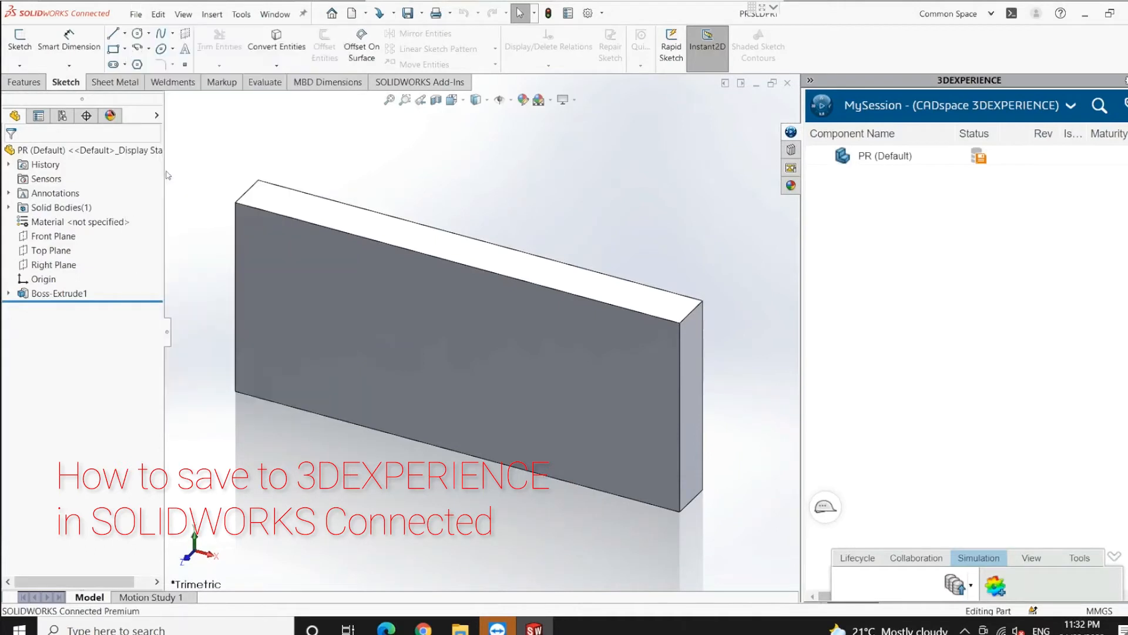
- Save PR to 3DEXPERIENCE as revision A.1 In Work, then close it
left_click(409, 13)
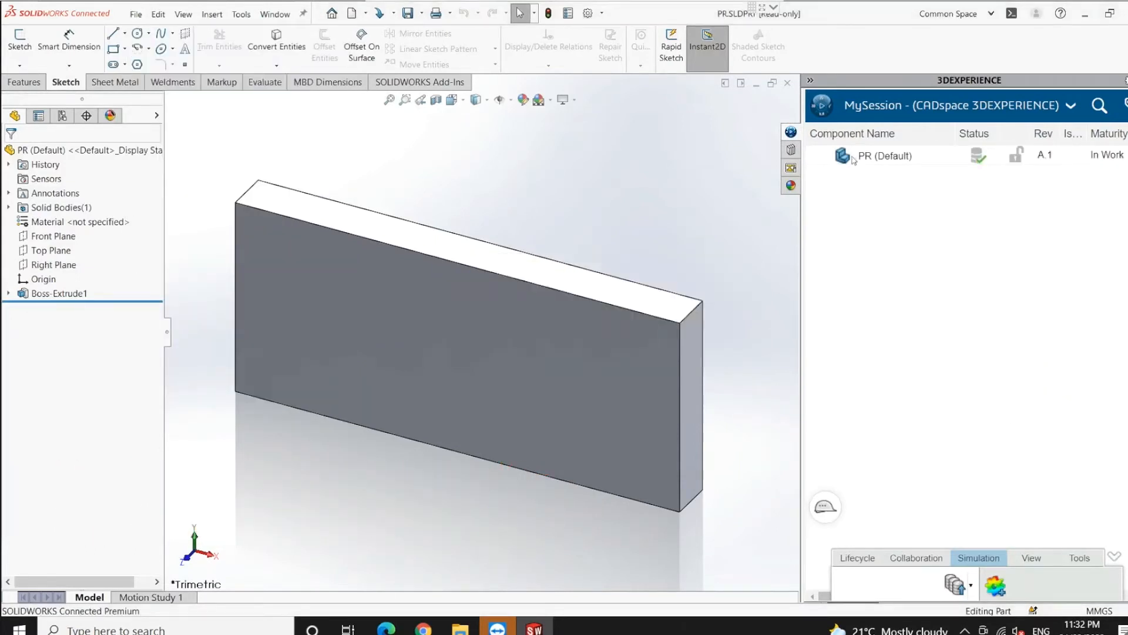
right_click(884, 156)
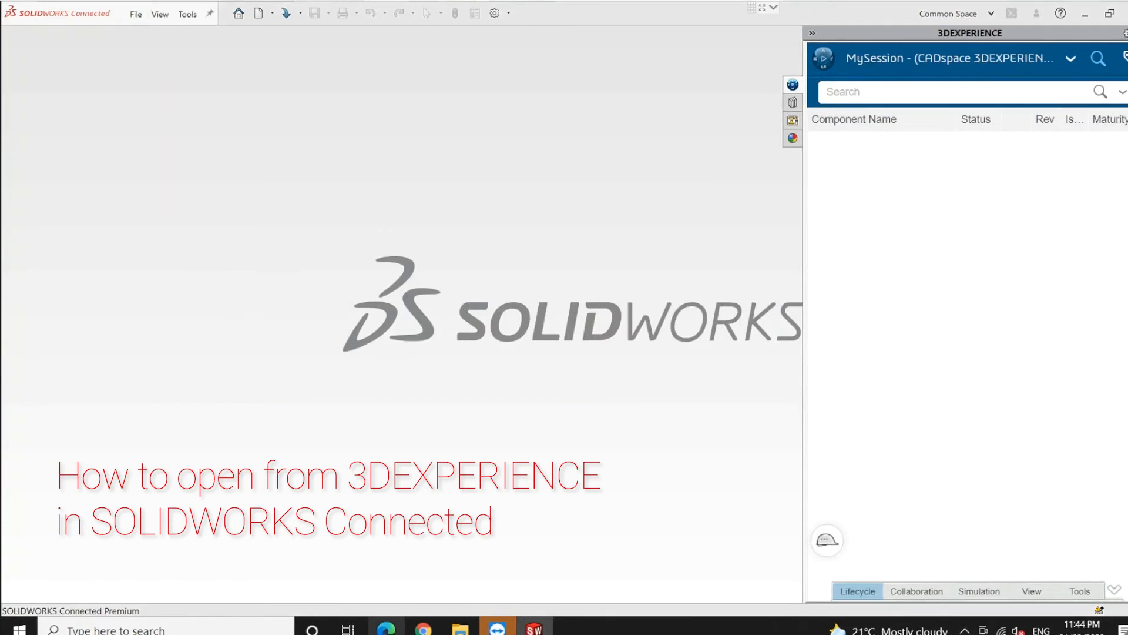
- Search 'PR-' filtered to Product in Common Space and open the result
type("PR-")
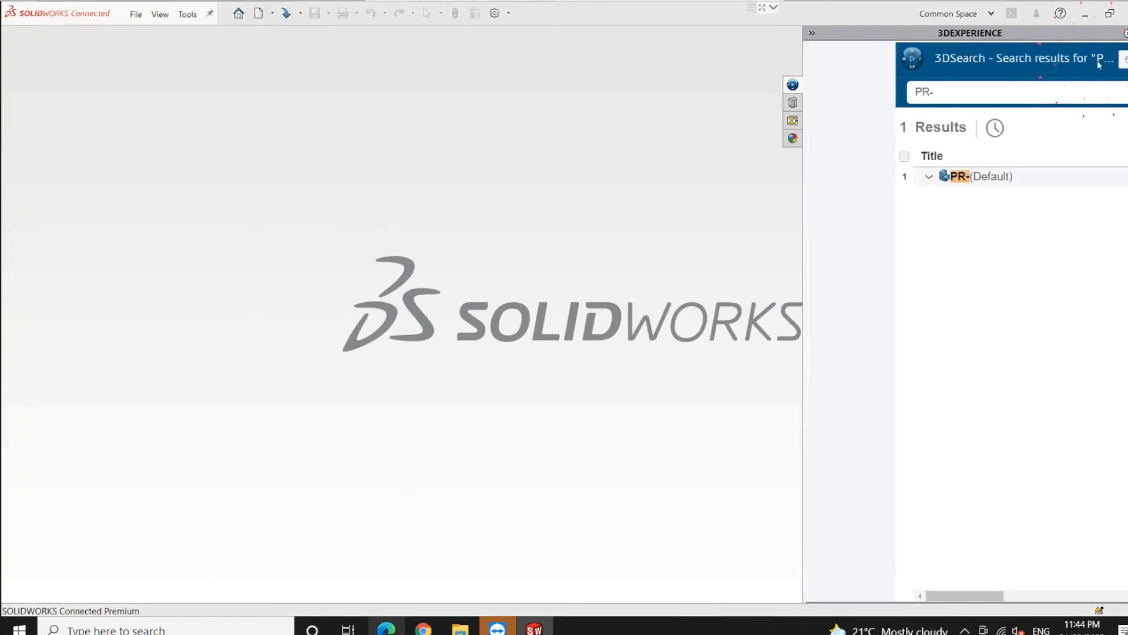
left_click(1097, 64)
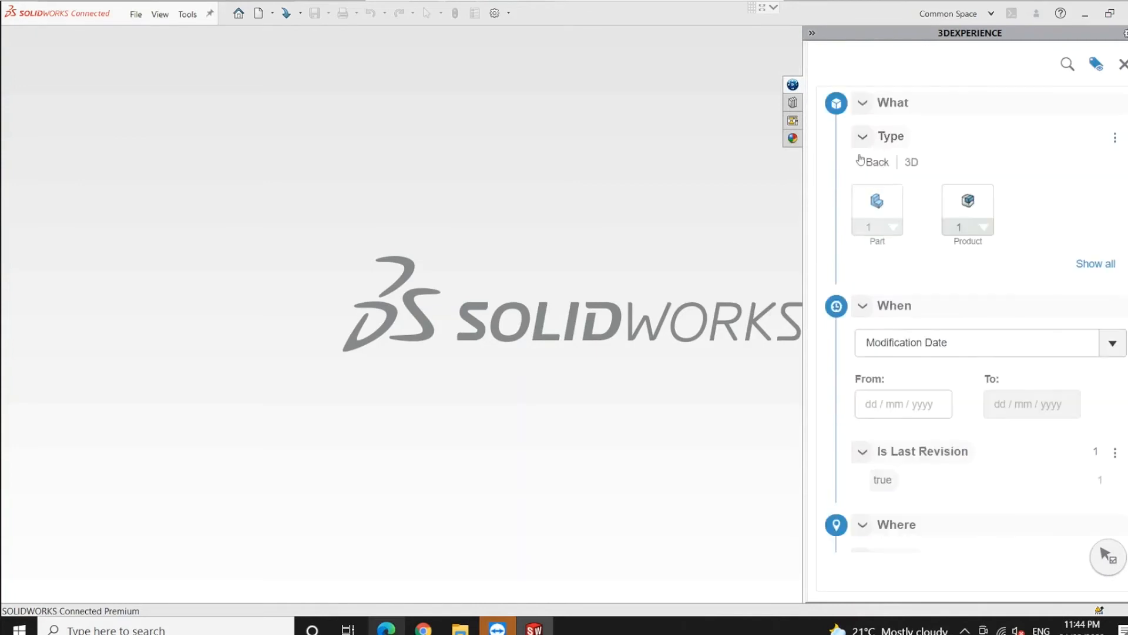
left_click(967, 209)
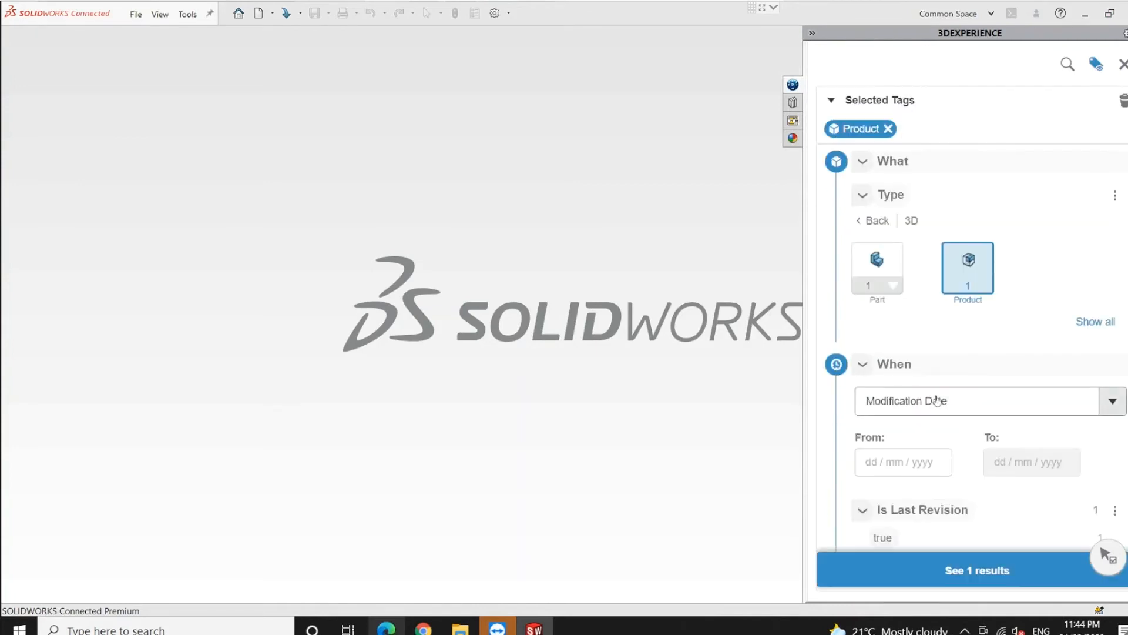
scroll("down", 3)
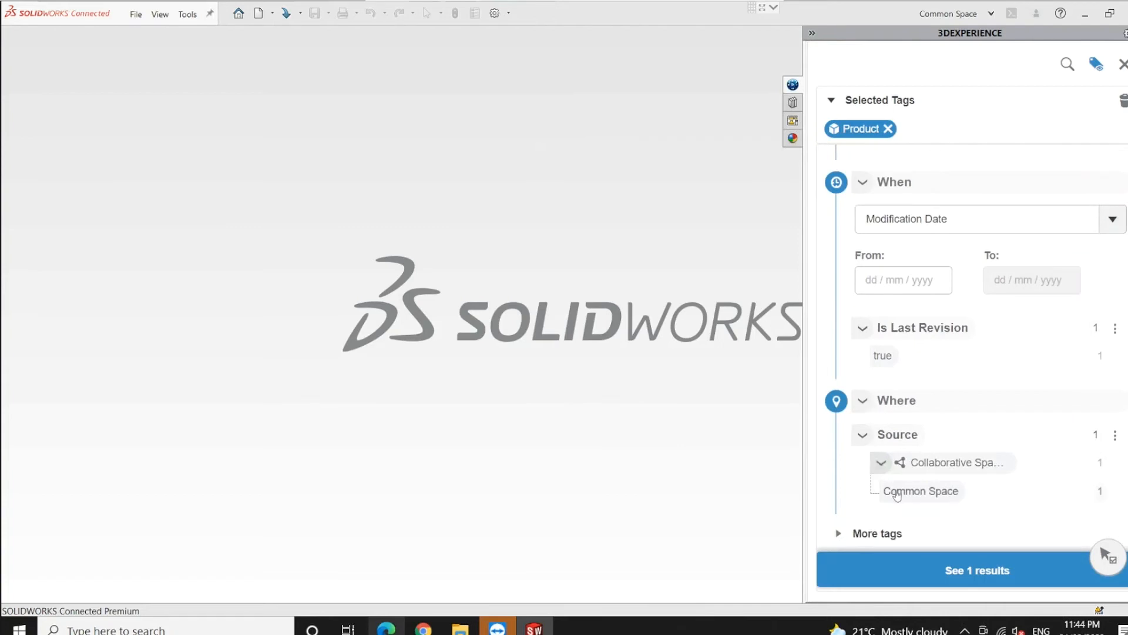
left_click(920, 491)
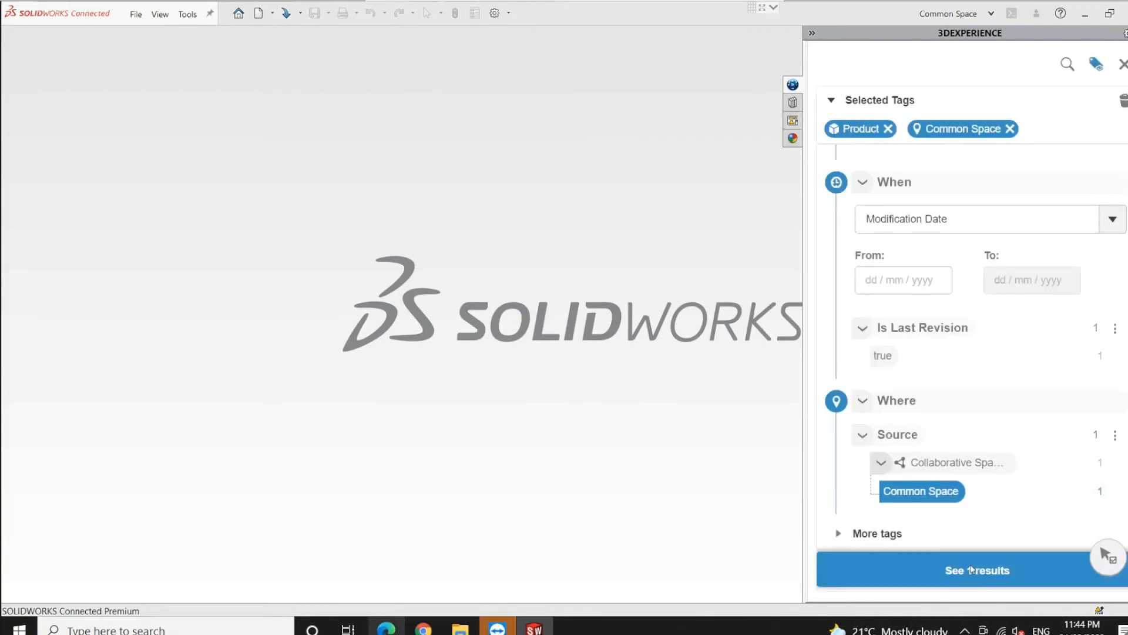
left_click(977, 570)
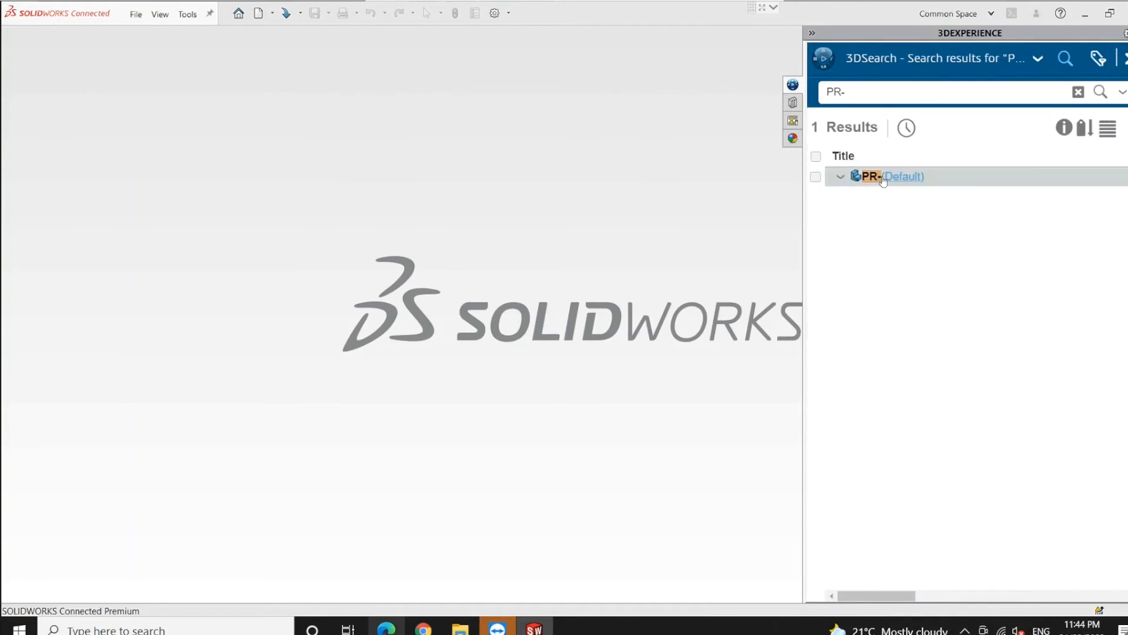
double_click(887, 176)
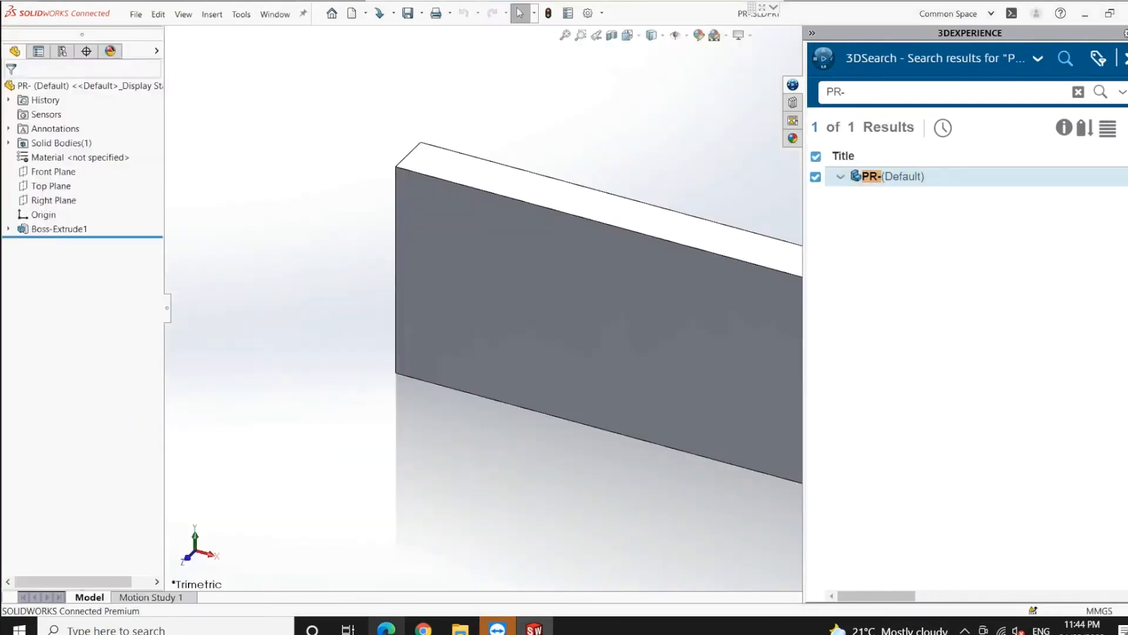
mouse_move(605, 292)
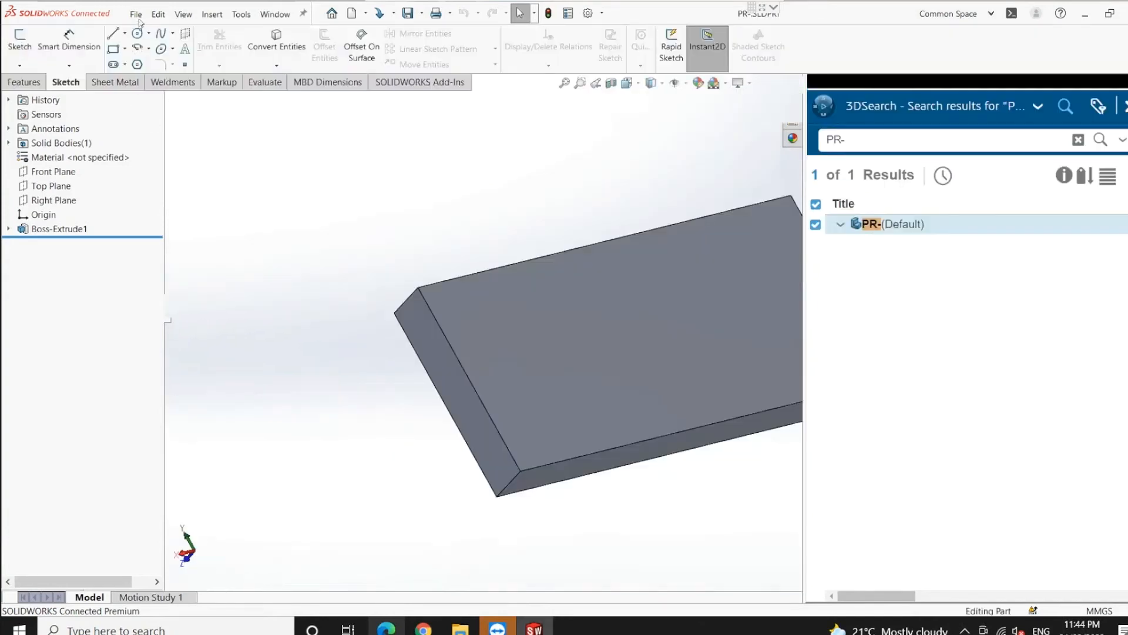
- Close the PR- part via File > Close
left_click(135, 14)
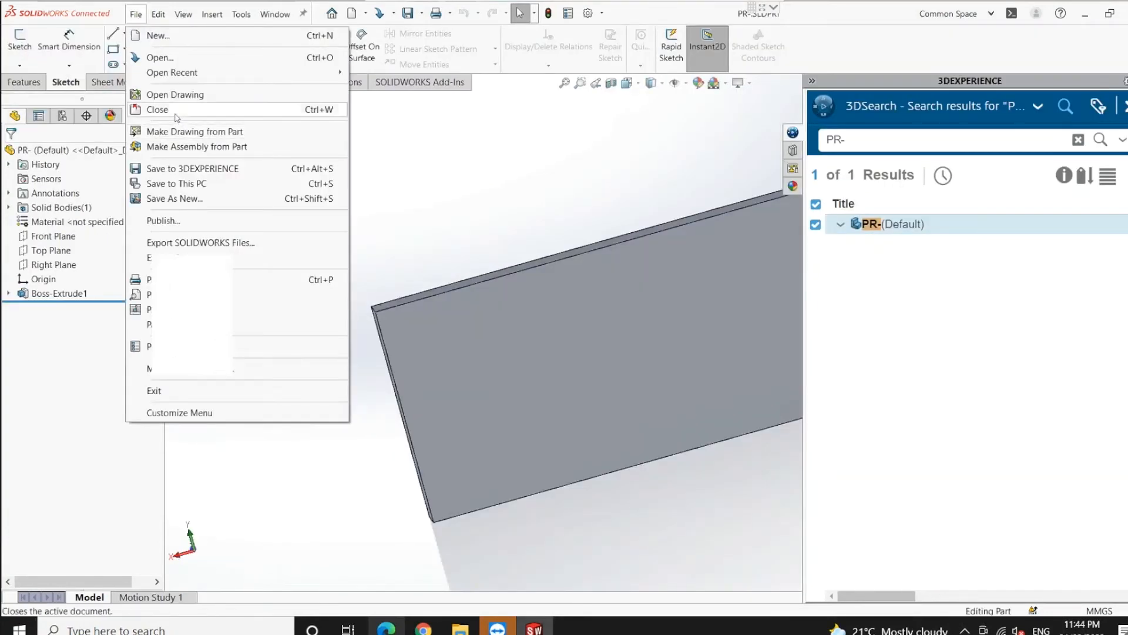
left_click(157, 109)
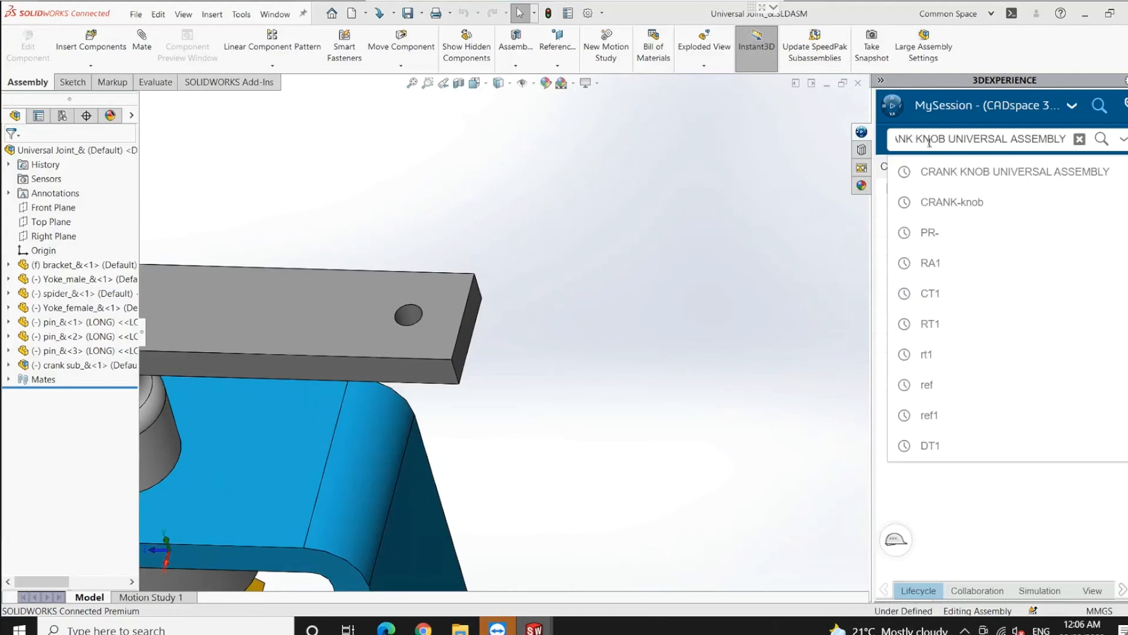
- Search CRANK KNOB UNIVERSAL ASSEMBLY filtered to Is Last Revision: true
left_click(1011, 171)
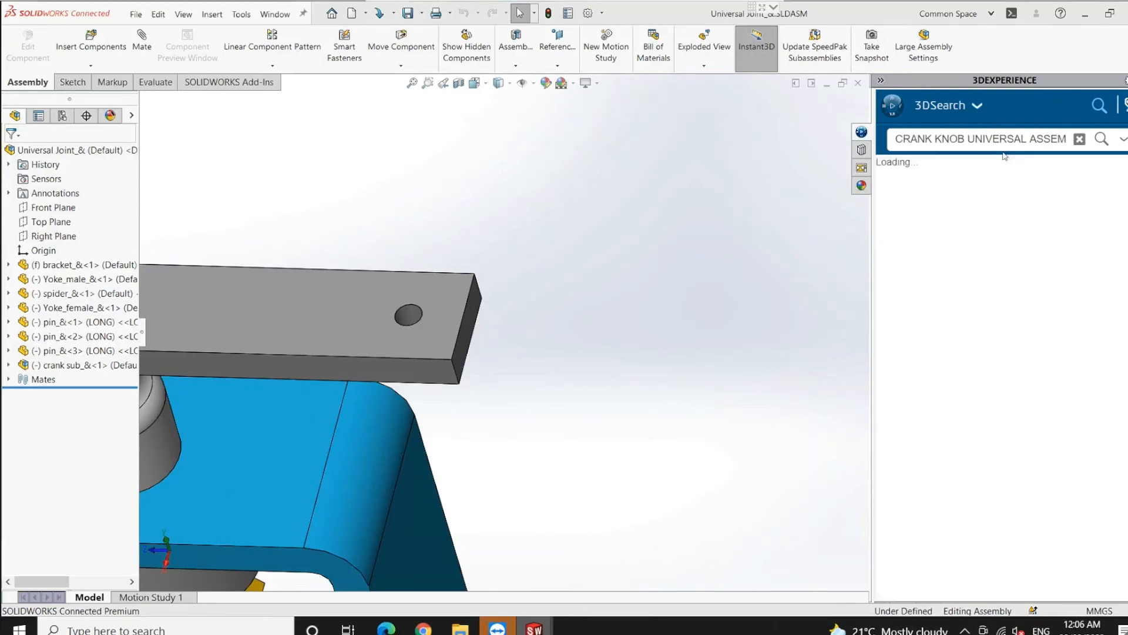
left_click(1102, 139)
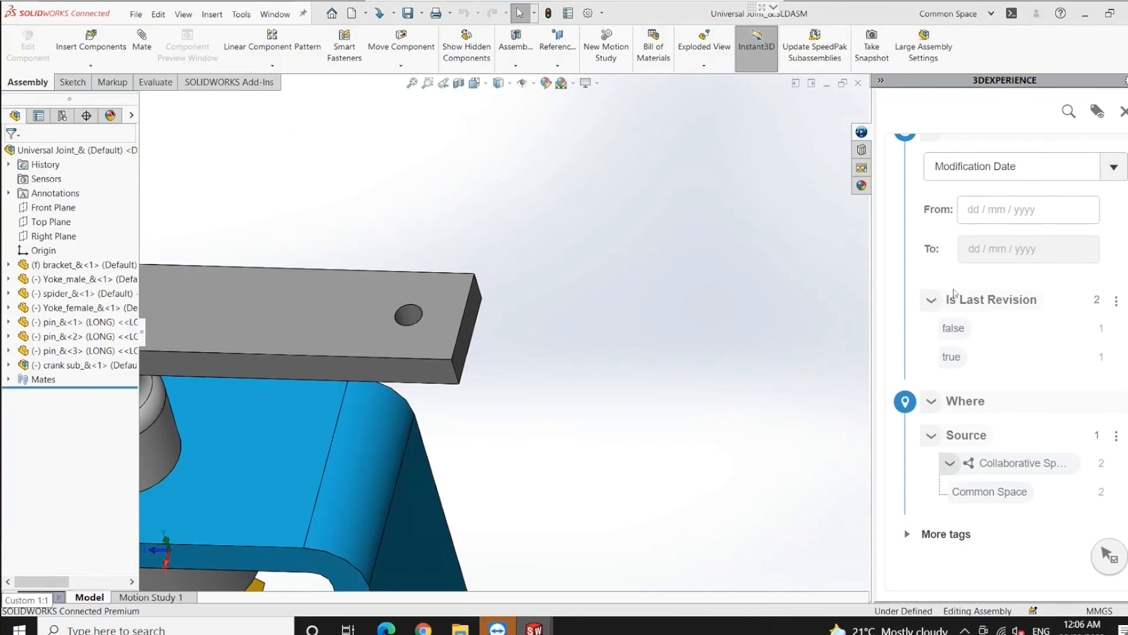
scroll("up", 3)
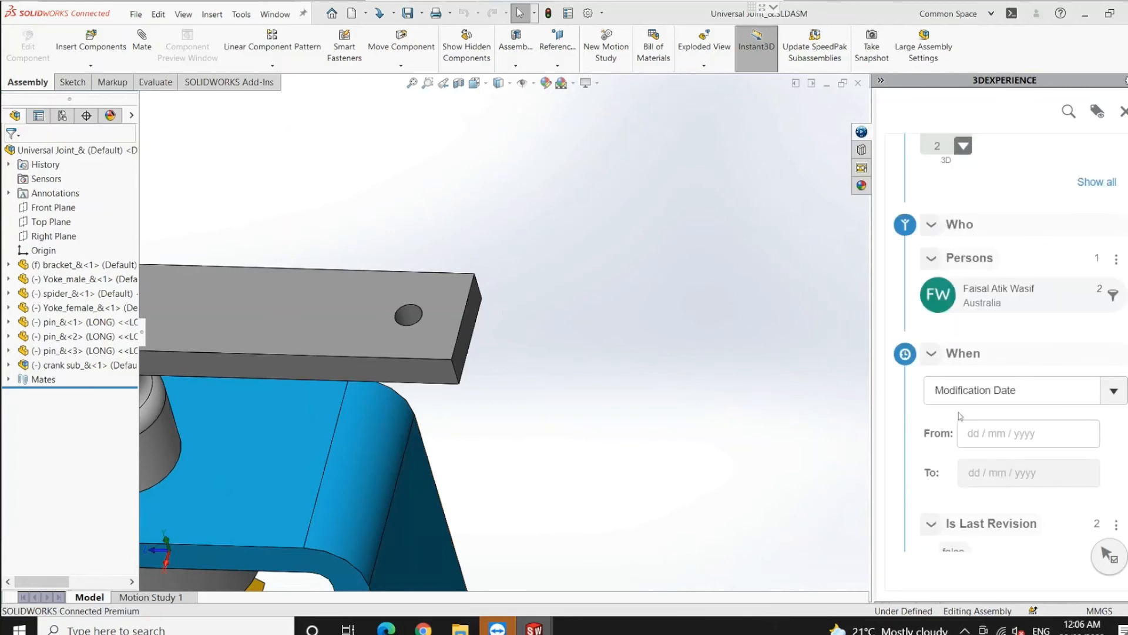
scroll("down", 3)
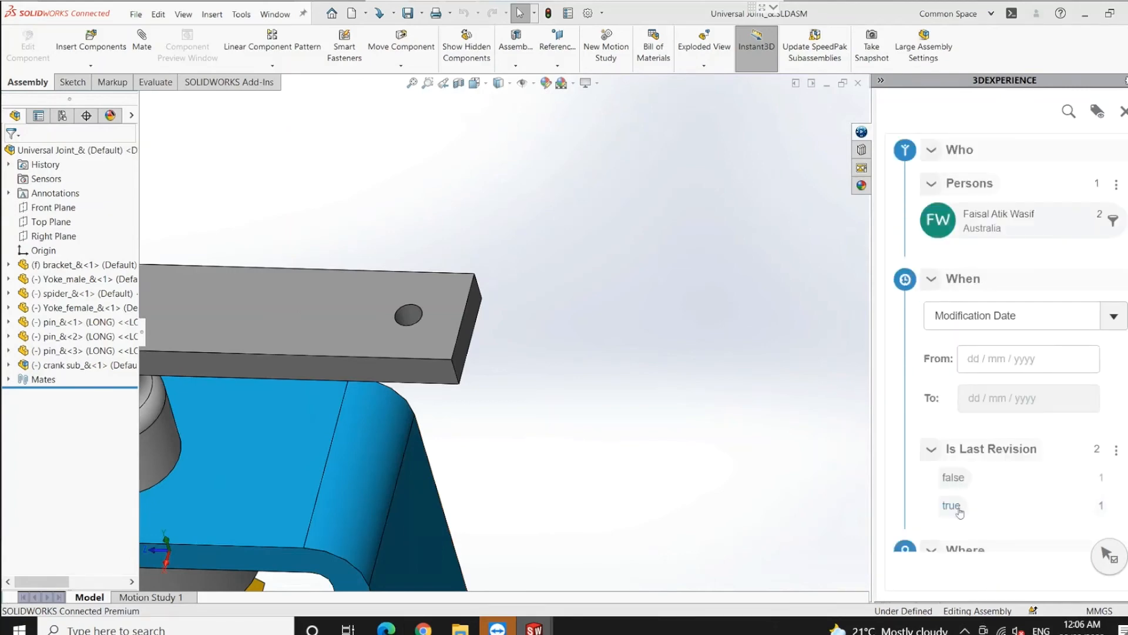
left_click(952, 506)
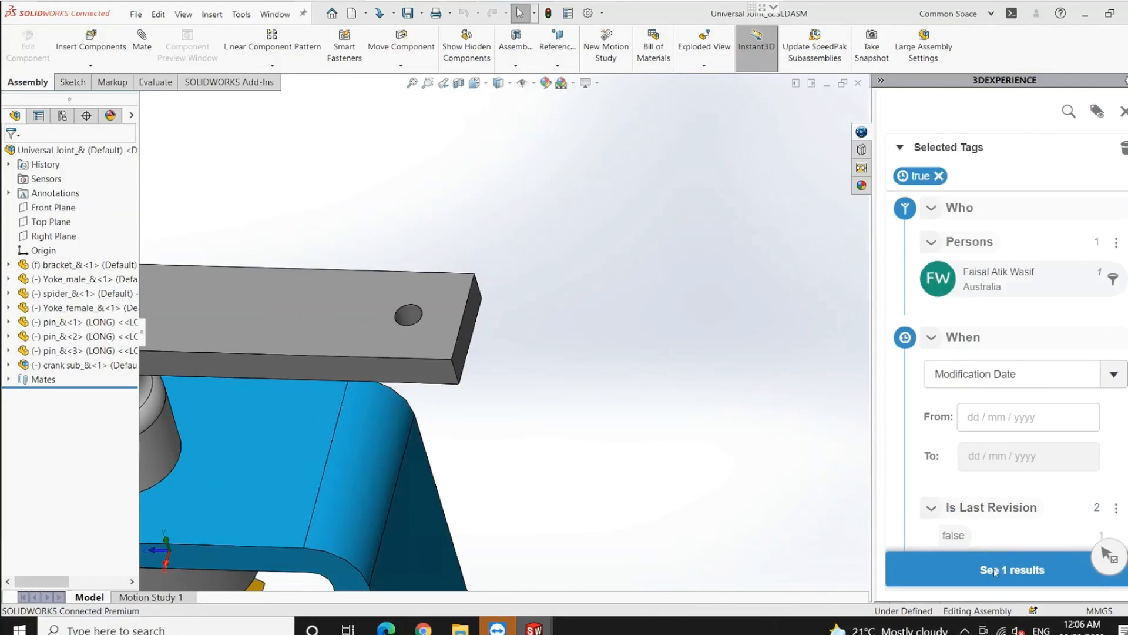
left_click(1011, 570)
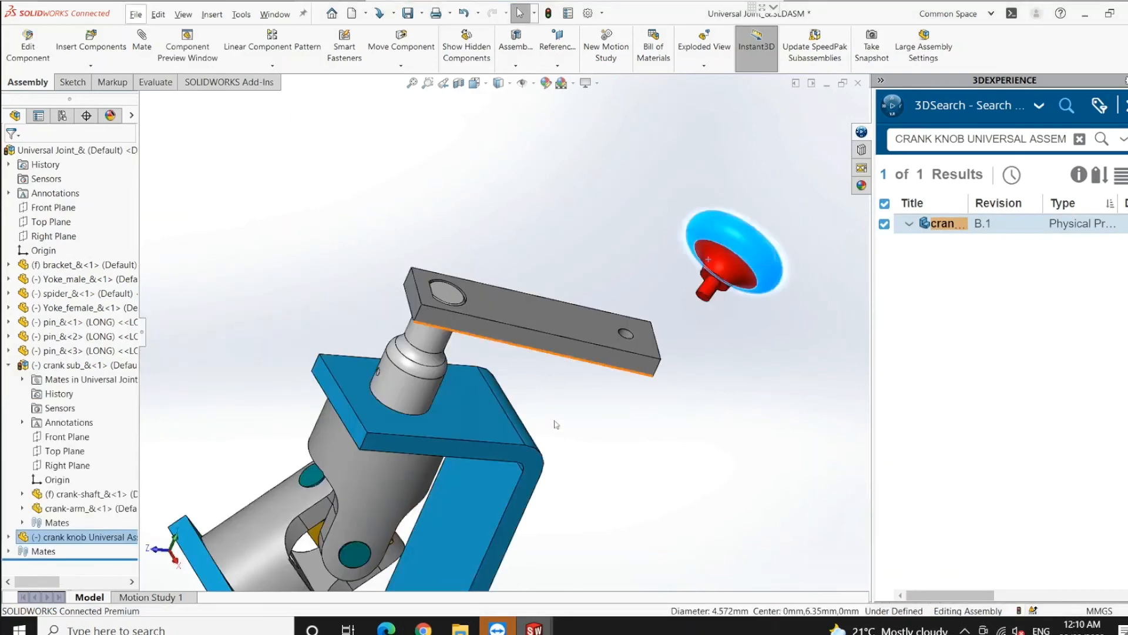
mouse_move(722, 284)
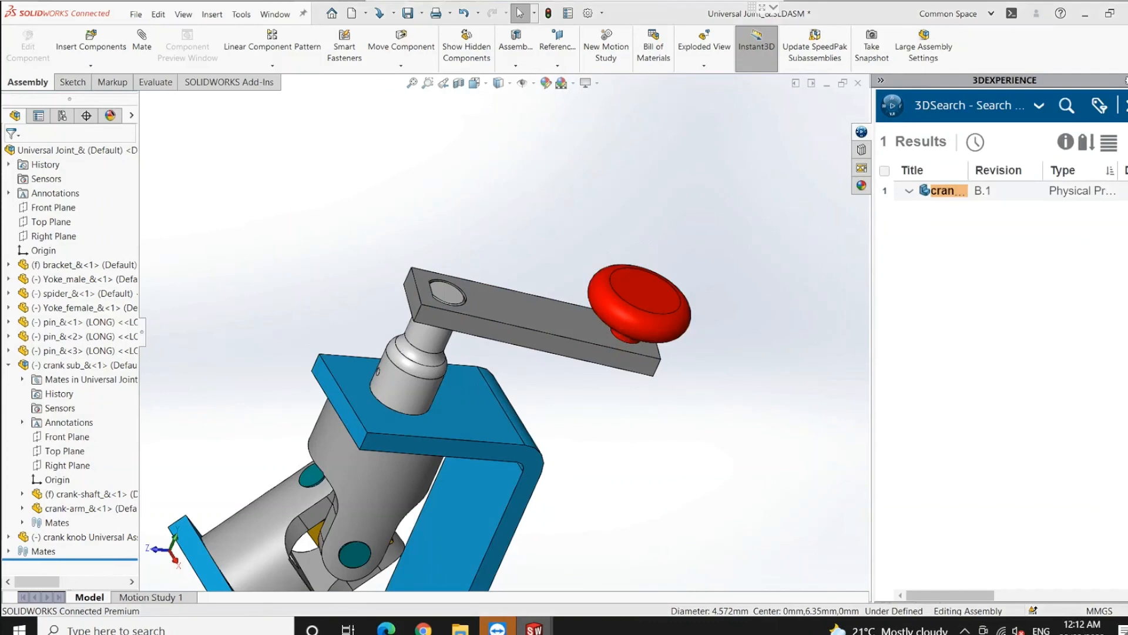
- Open the Universal Joint assembly's save options in MySession after mating the B.1 knob
right_click(943, 154)
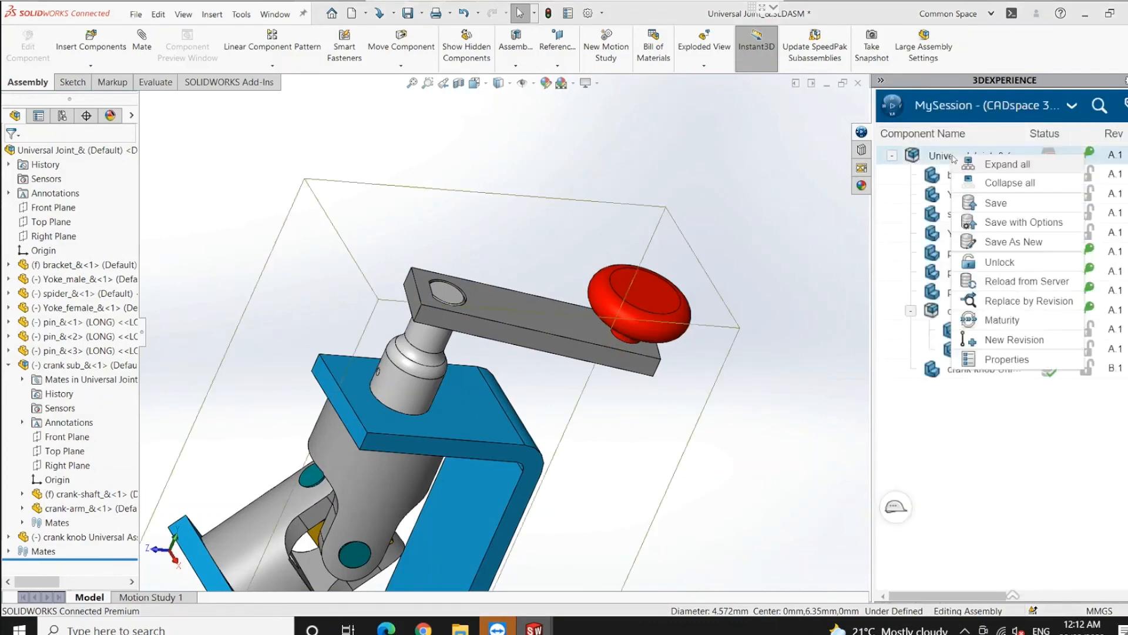